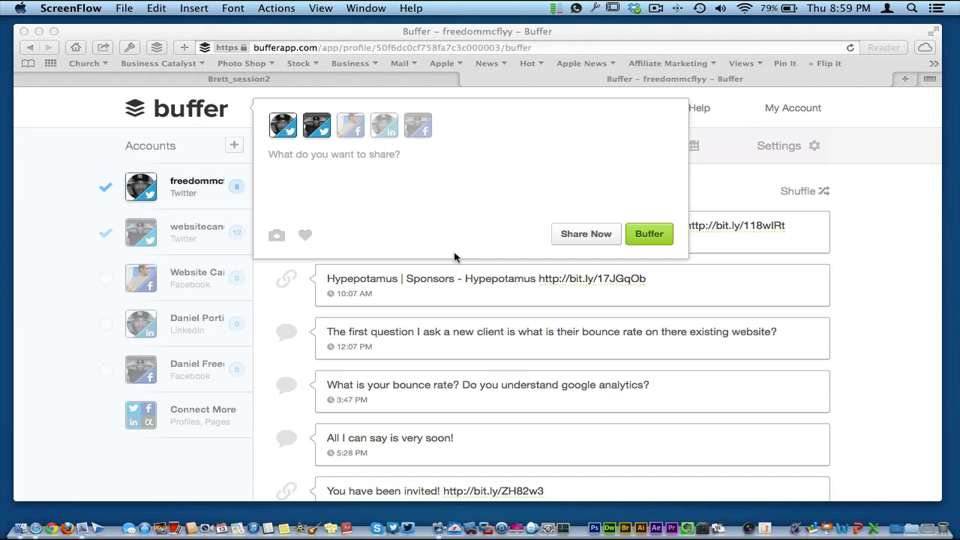
mouse_move(447, 201)
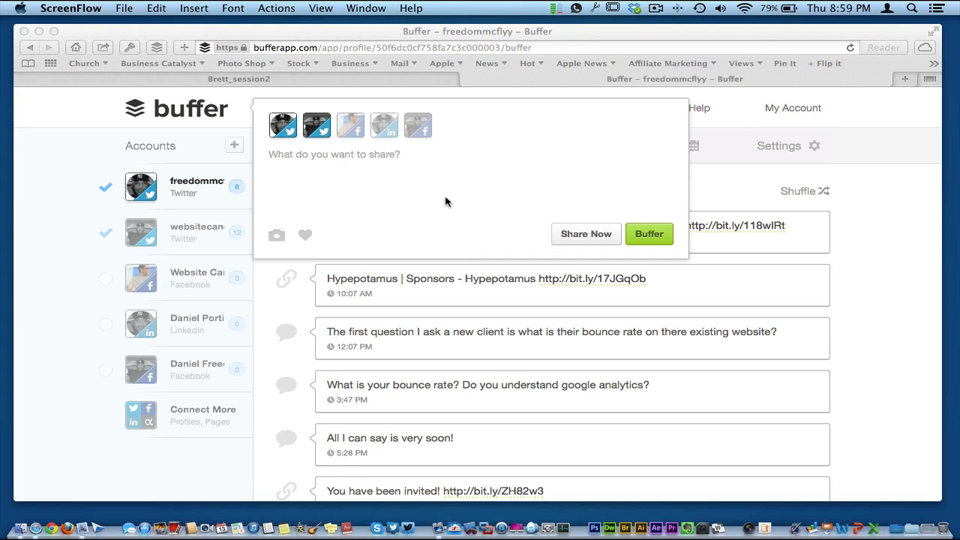
mouse_move(398, 186)
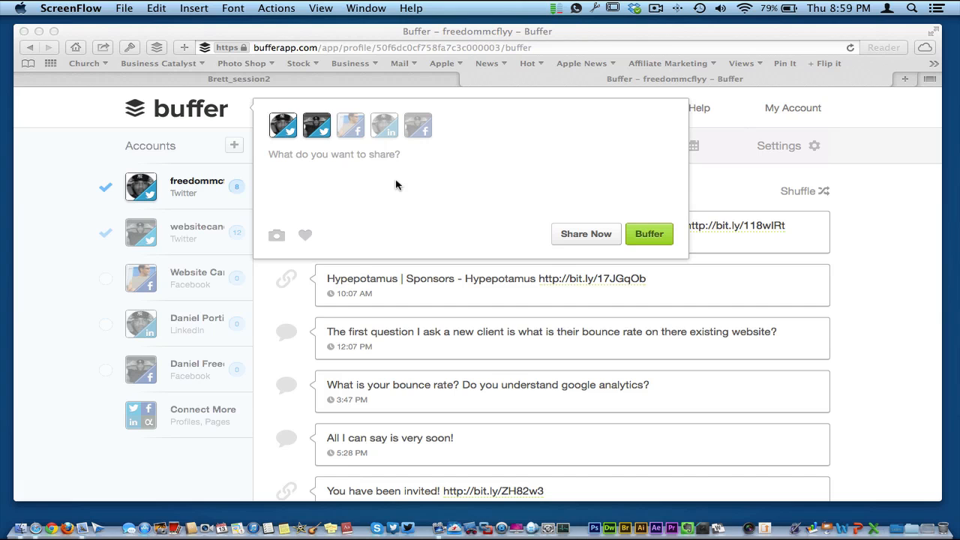
mouse_move(367, 168)
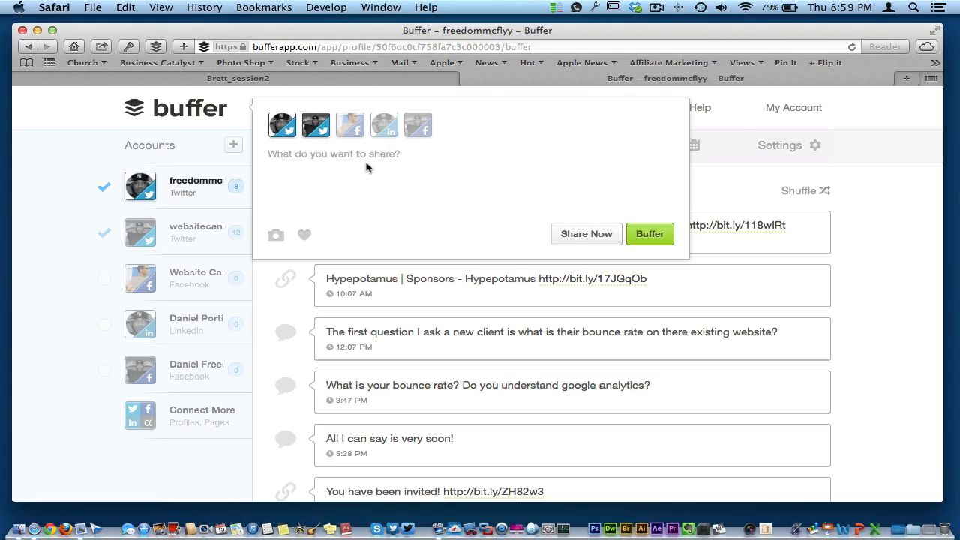
mouse_move(341, 165)
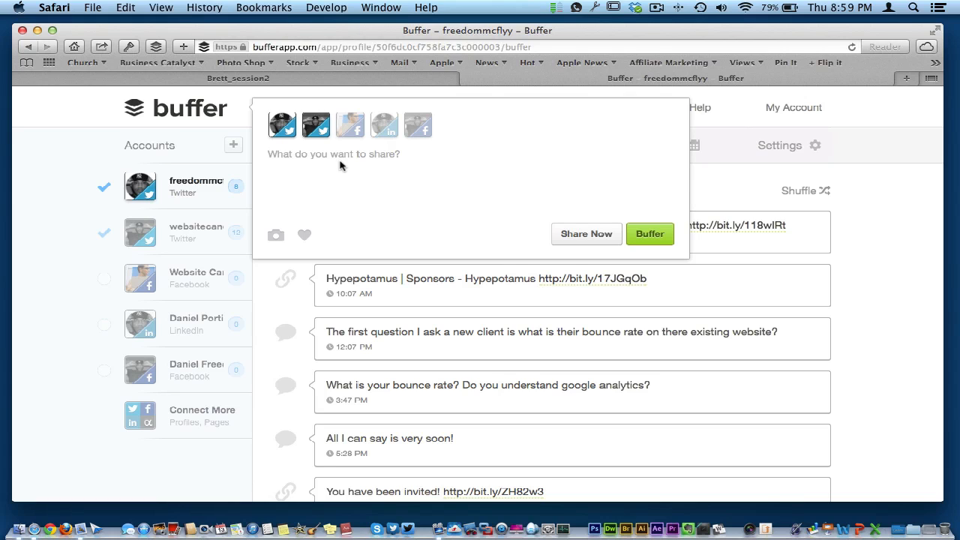
mouse_move(312, 163)
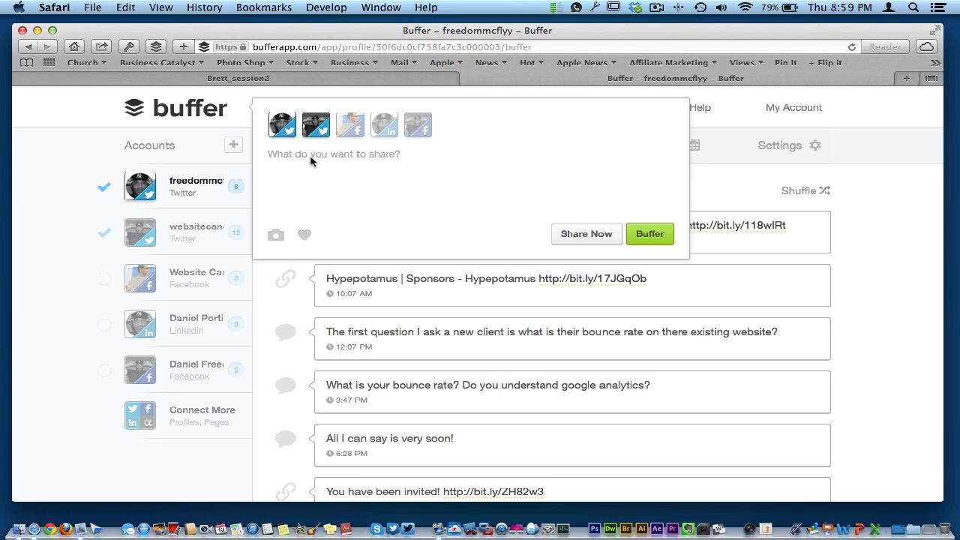
mouse_move(378, 303)
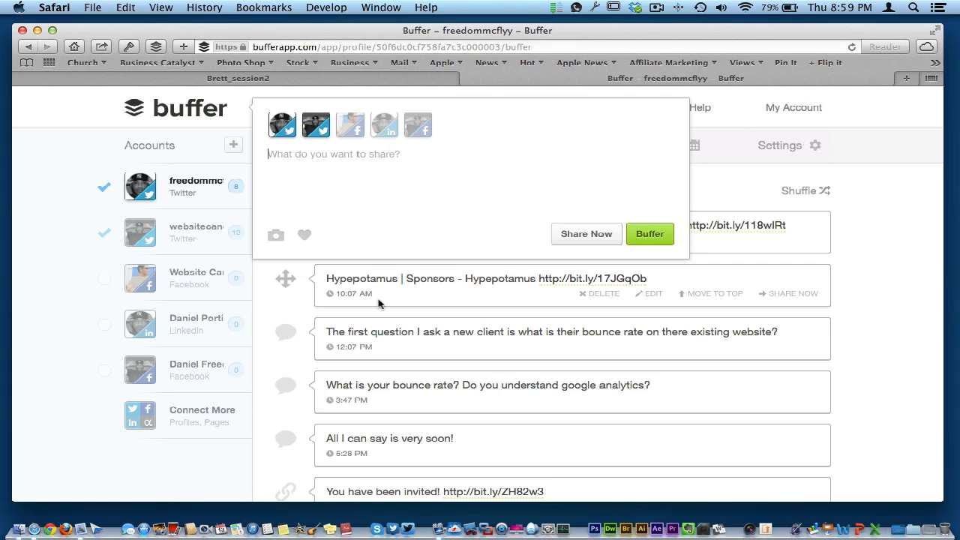
mouse_move(450, 314)
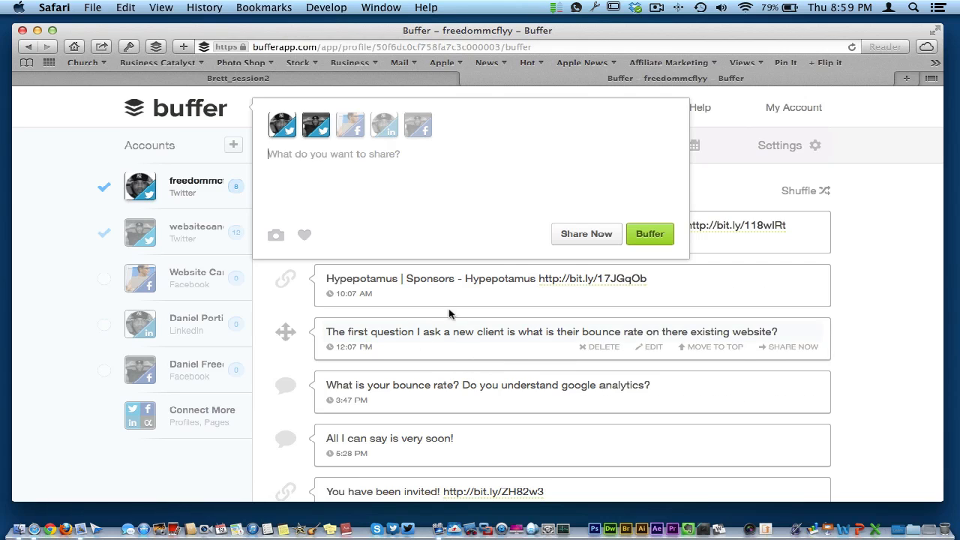
mouse_move(388, 207)
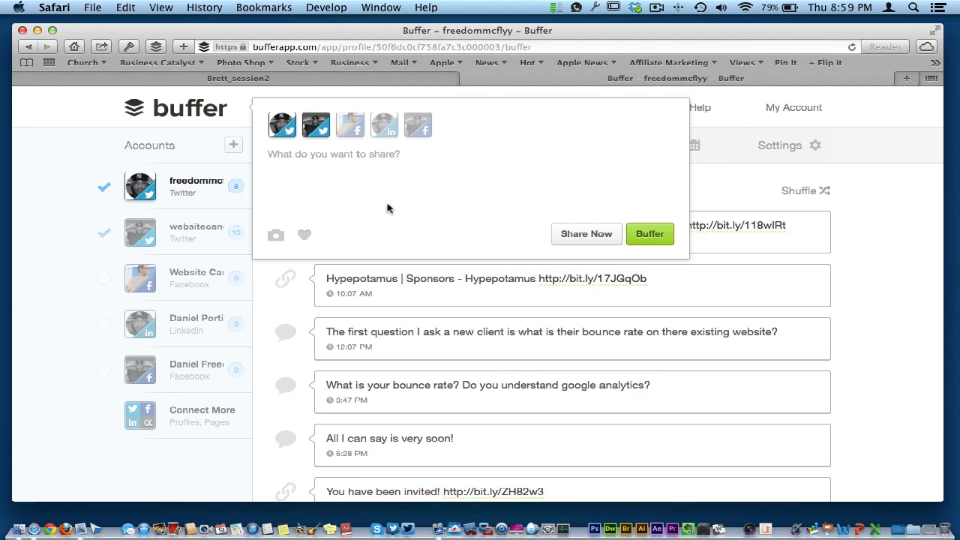
mouse_move(344, 183)
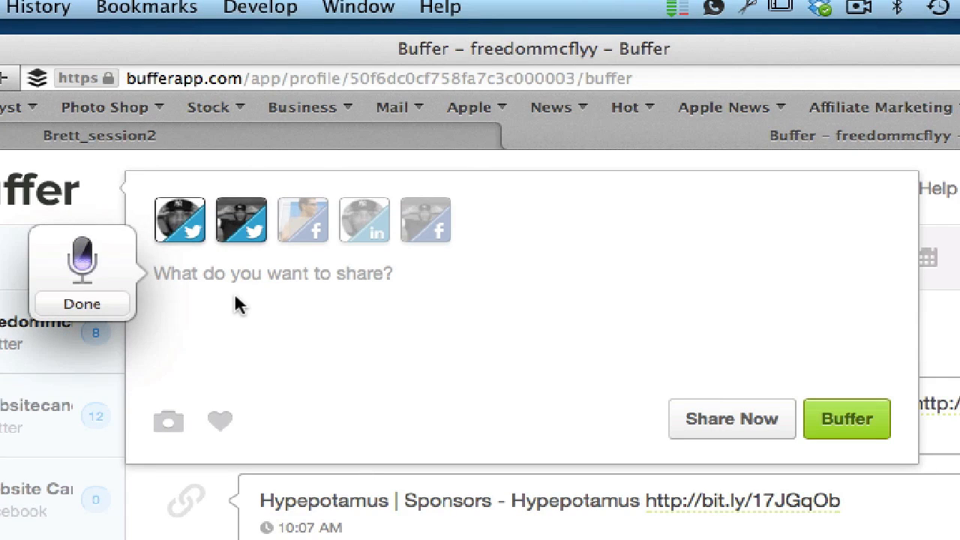
Dictate "Hello this is awesome I love the way the new dictation works and Maverick versus the way it worked in Mountain lion" and finish dictation.
text(Hello this is awesome)
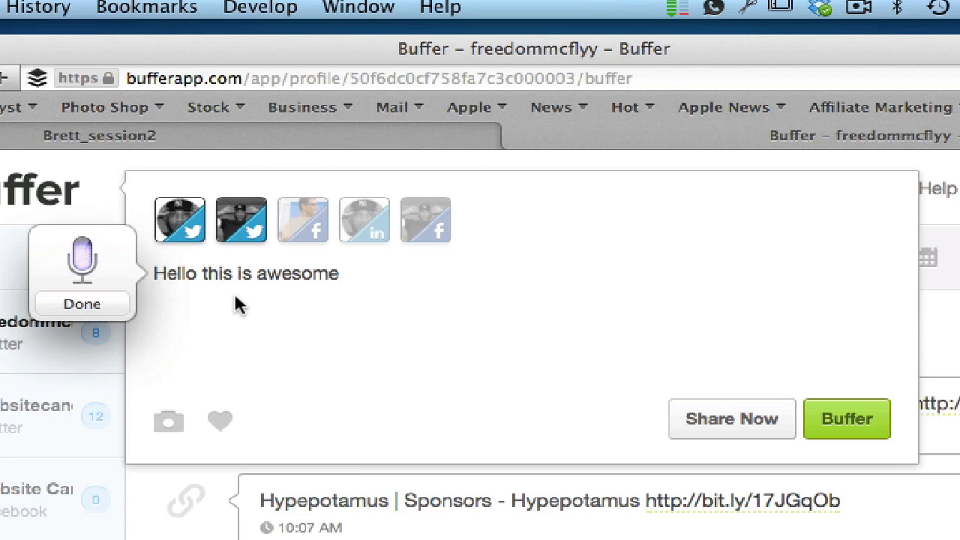
text(I love the way)
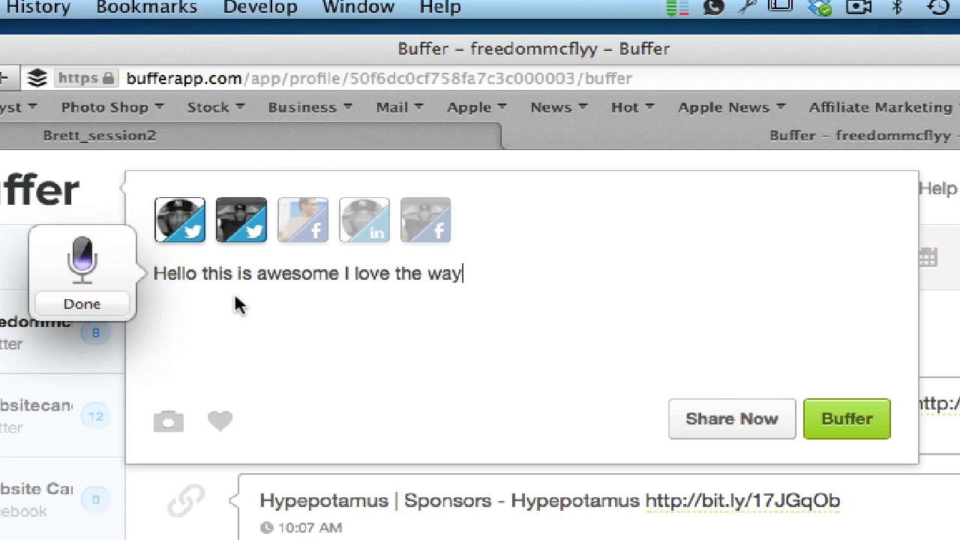
text(the new dict)
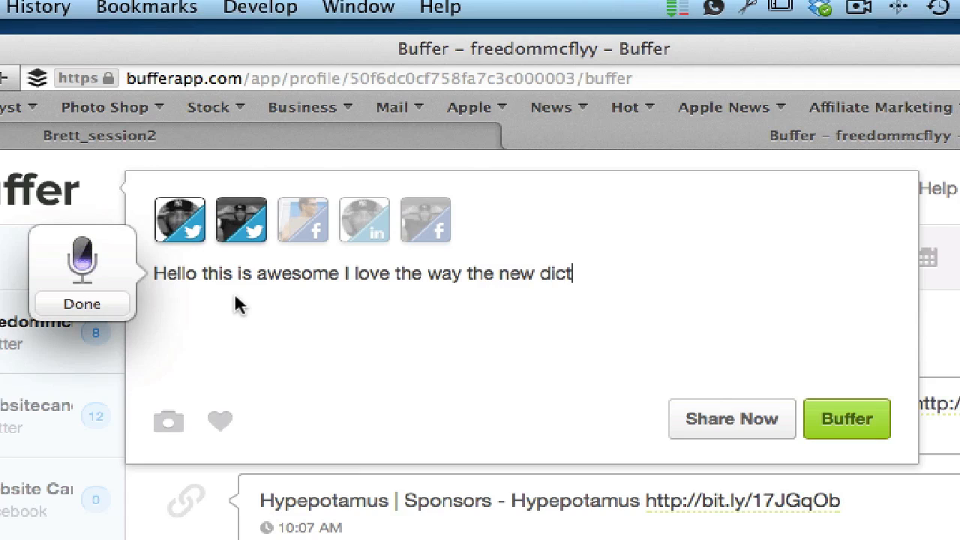
text(ation works and Maverick)
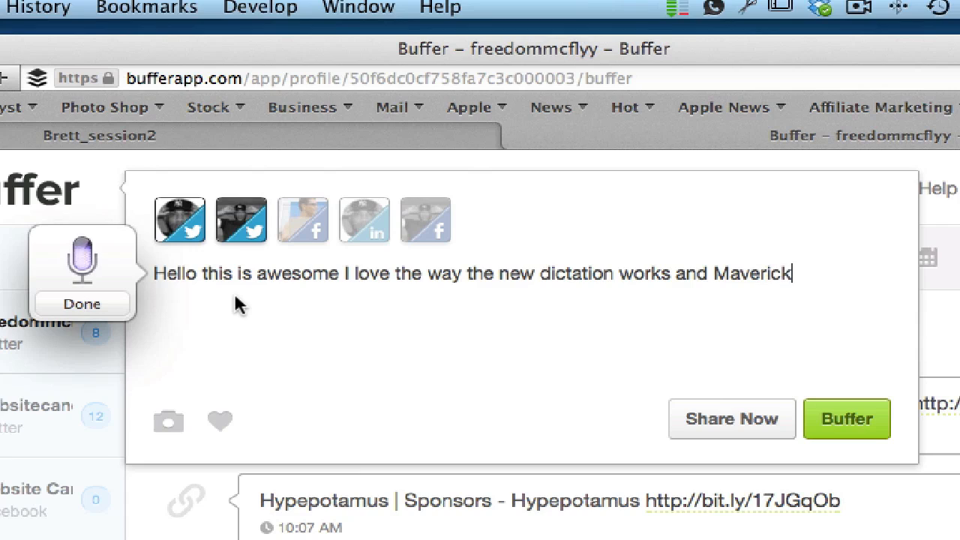
text(versus the way it worked)
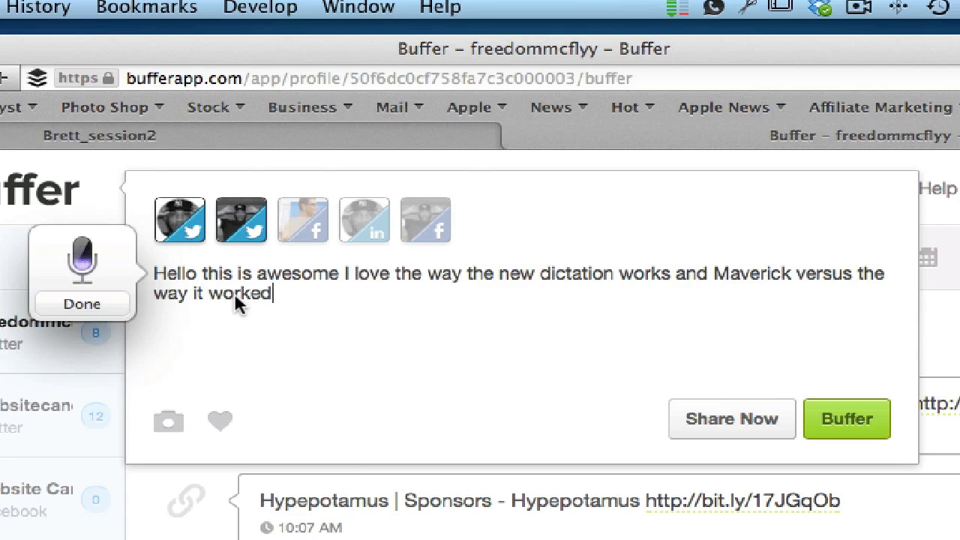
text(in my life)
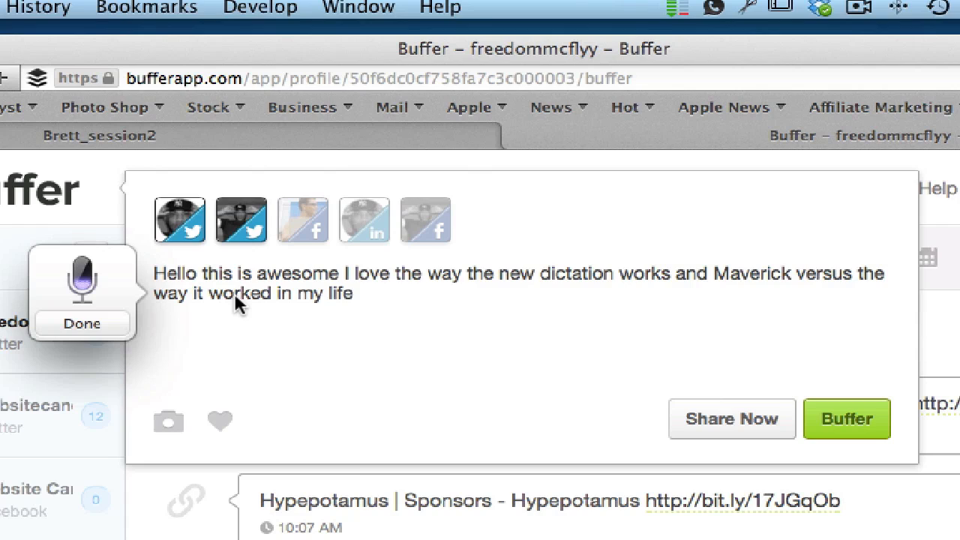
text(moun)
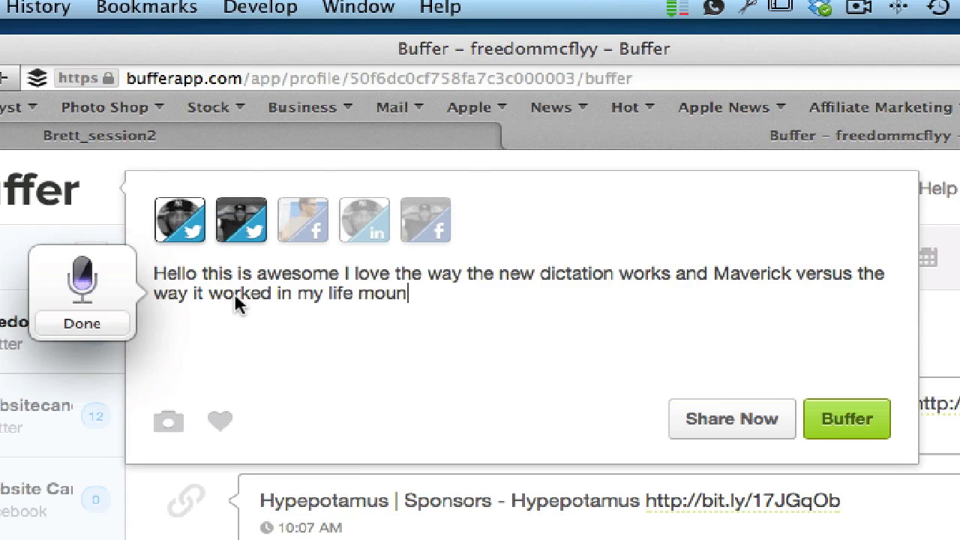
text(Mountain lion)
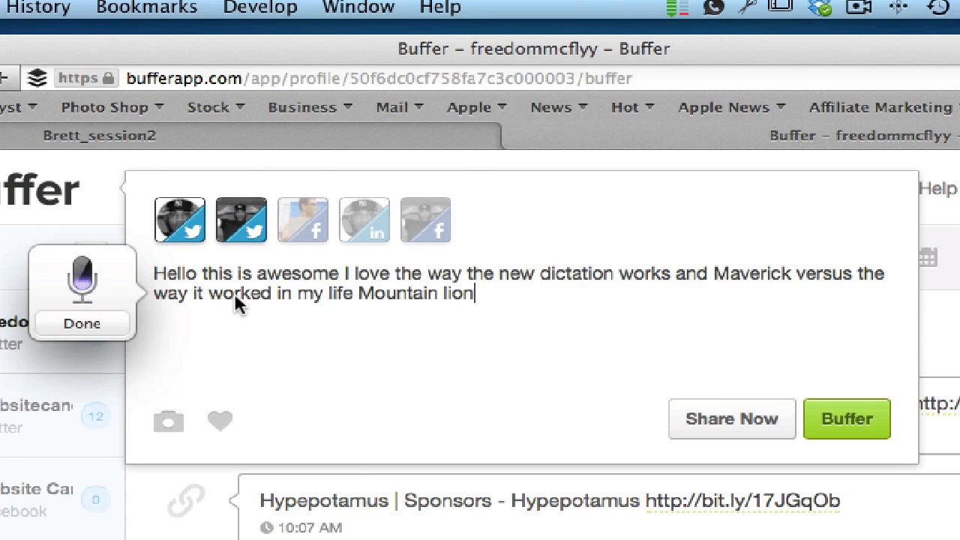
click(82, 324)
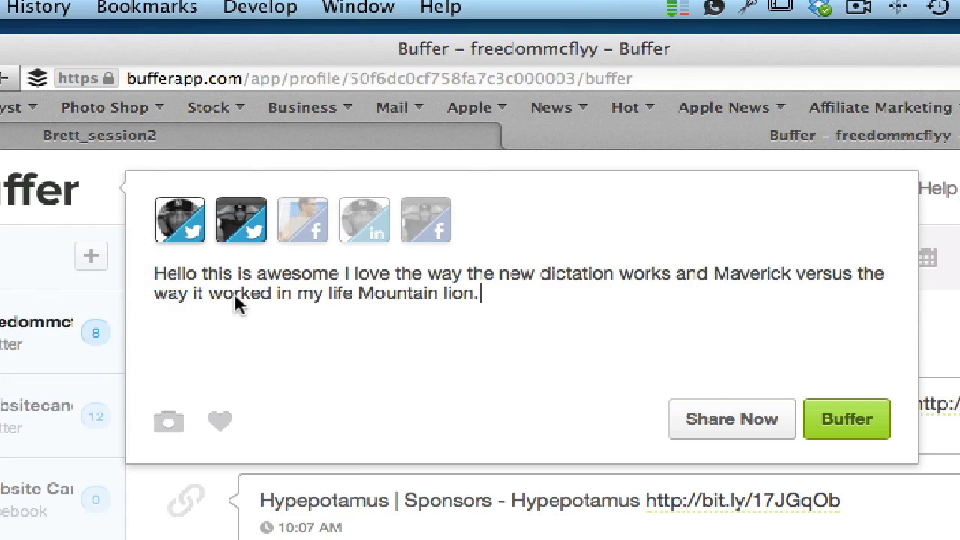
mouse_move(348, 319)
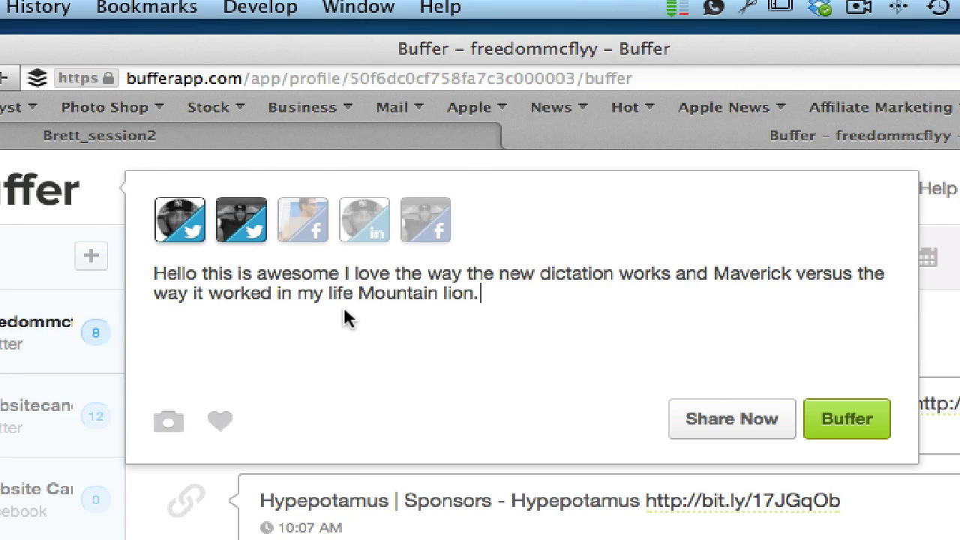
Delete the stray words "my life" so the post ends "worked in Mountain lion.".
key(Backspace)
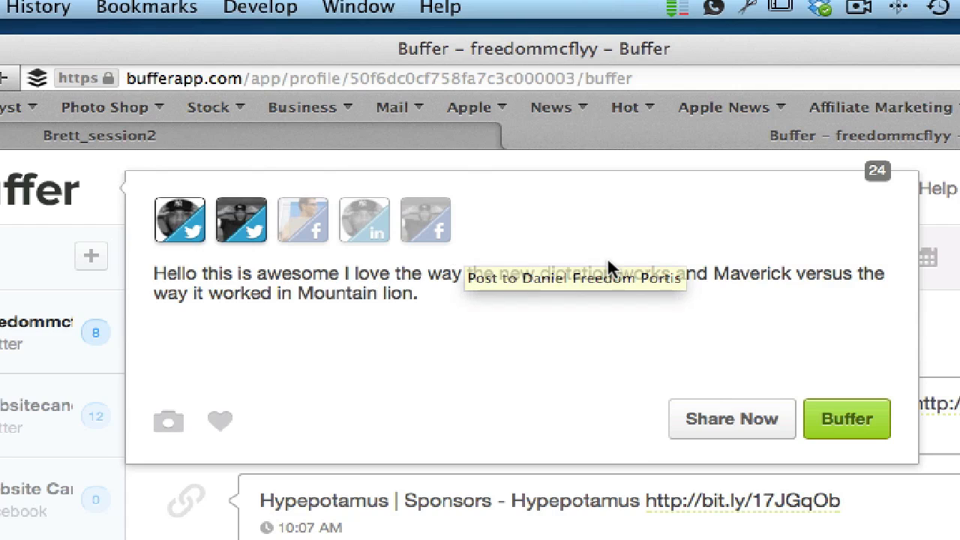
mouse_move(517, 357)
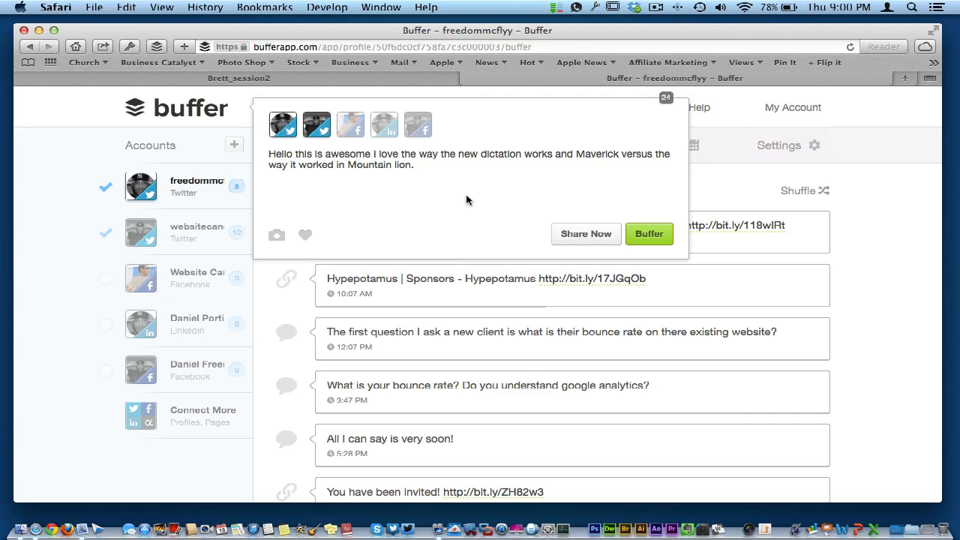
mouse_move(444, 181)
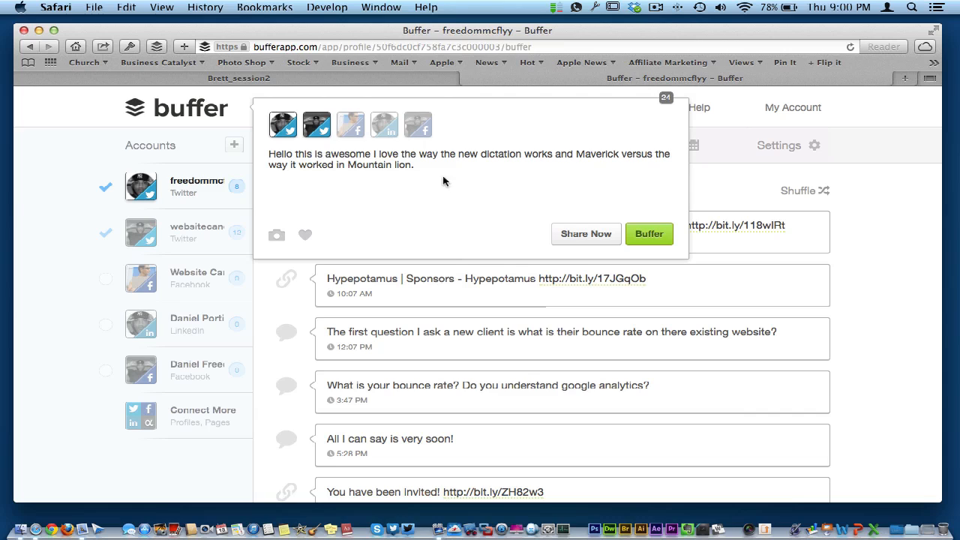
mouse_move(456, 192)
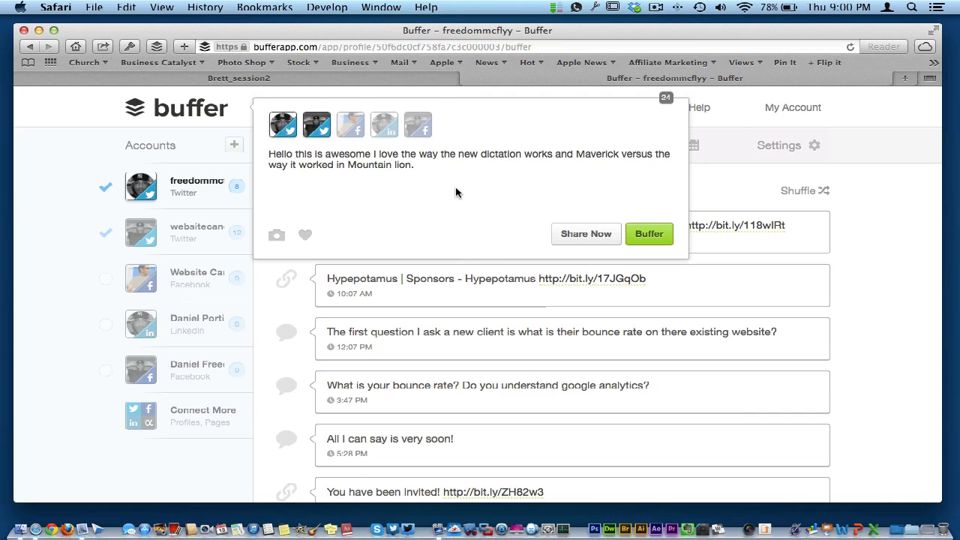